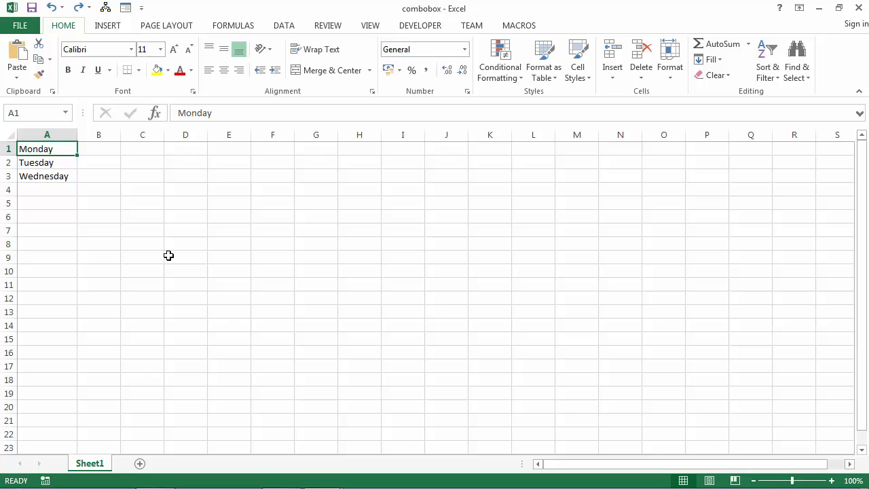
mouse_move(152, 190)
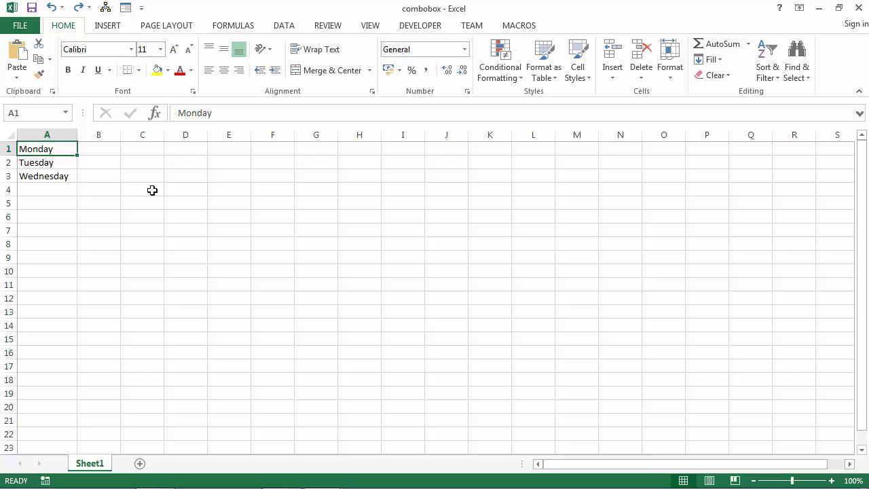
Step: Fill B1:B3 with Thursday, Friday and Saturday, correcting the Friday typo
click(97, 148)
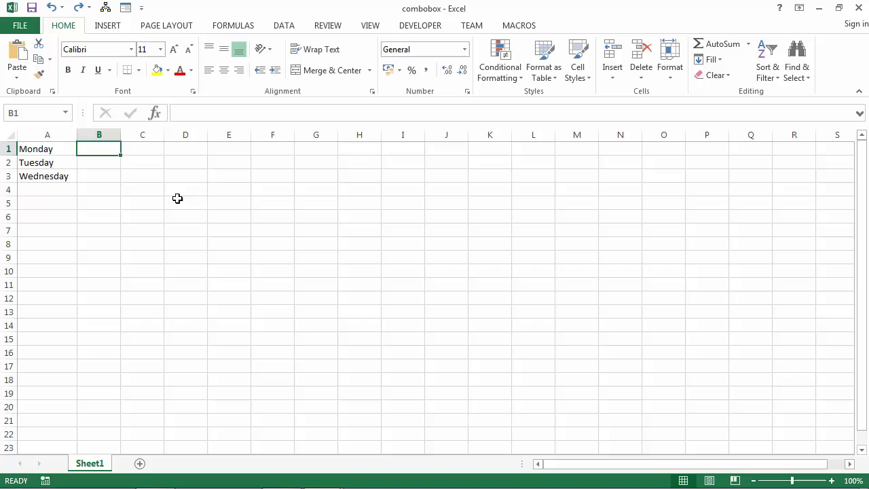
text(Thursday)
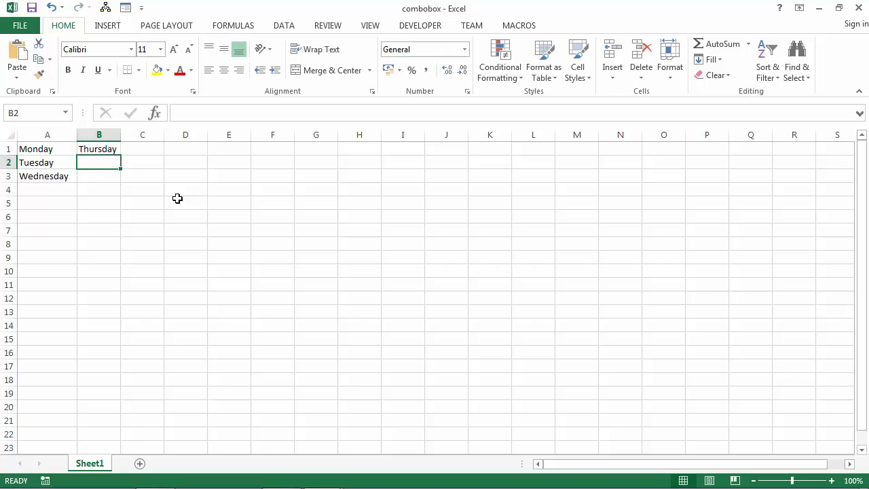
text(Fridy)
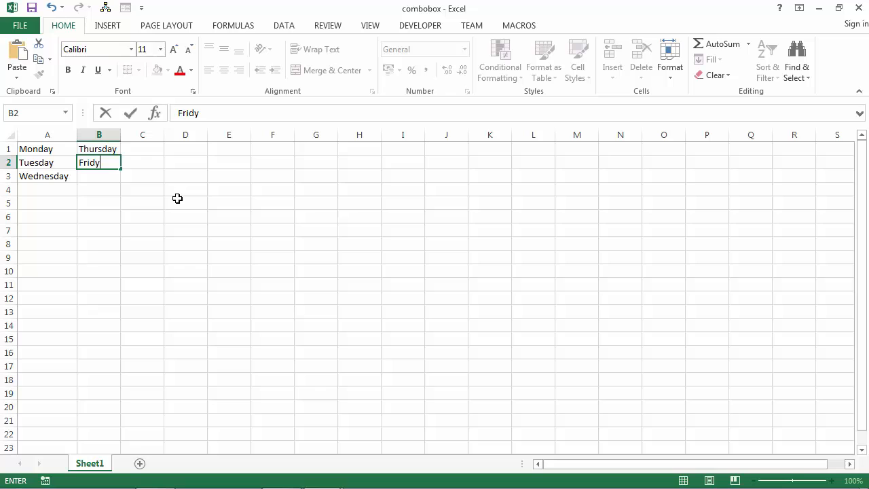
key(Return)
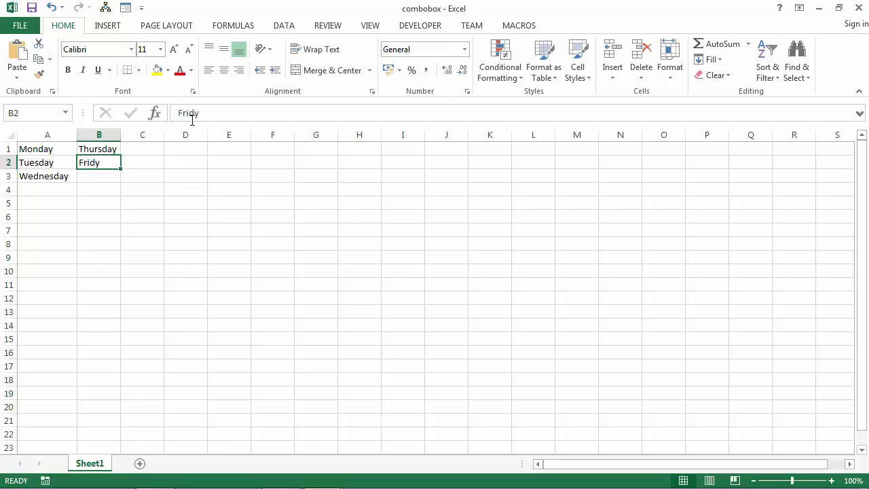
text(a)
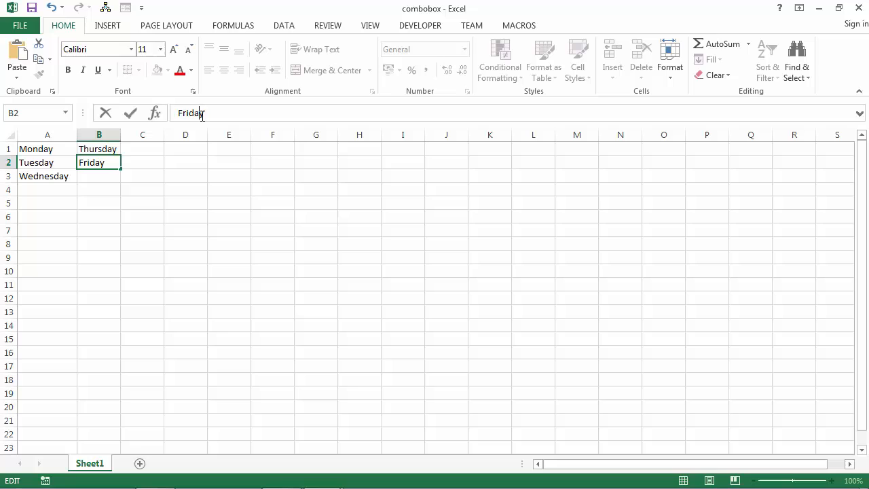
text(Satu)
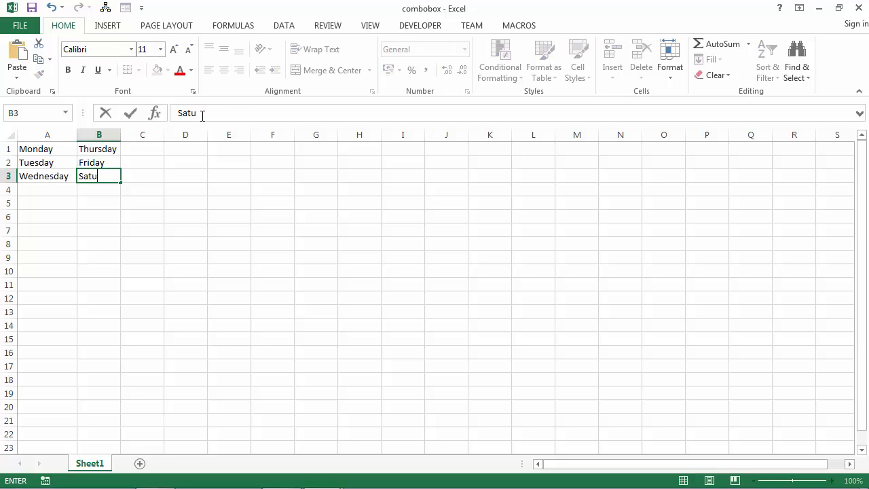
key(Return)
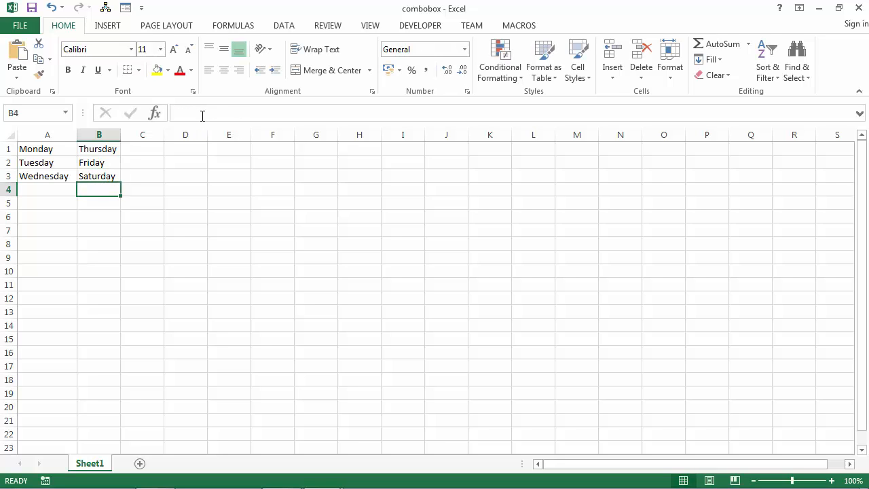
click(98, 148)
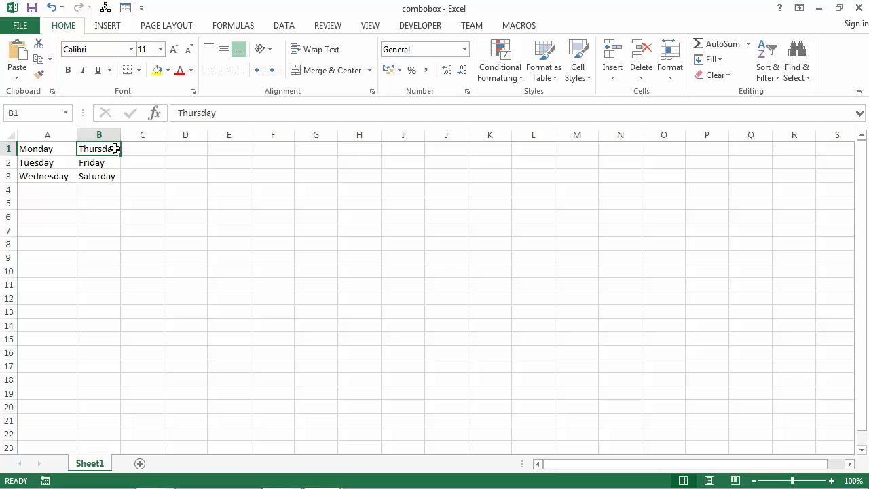
Step: Convert B1:B3 into an Excel table without headers, giving it a Column1 header
drag(98, 148, 98, 177)
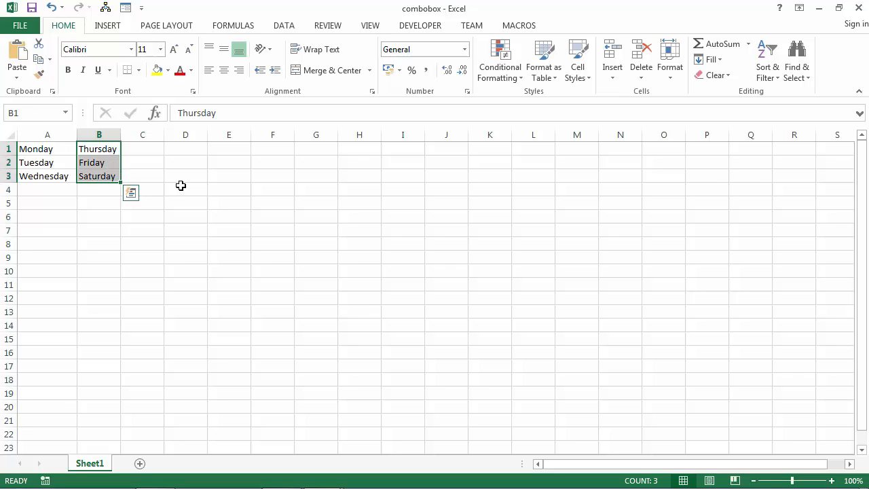
click(108, 24)
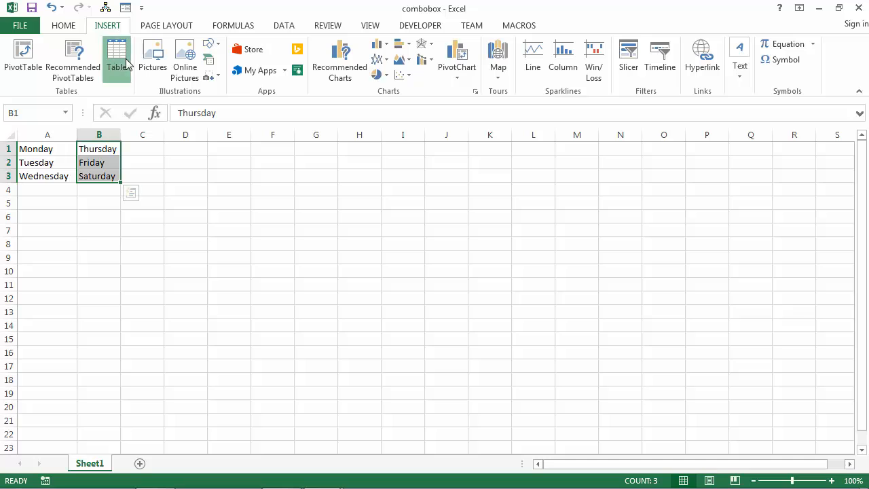
click(116, 57)
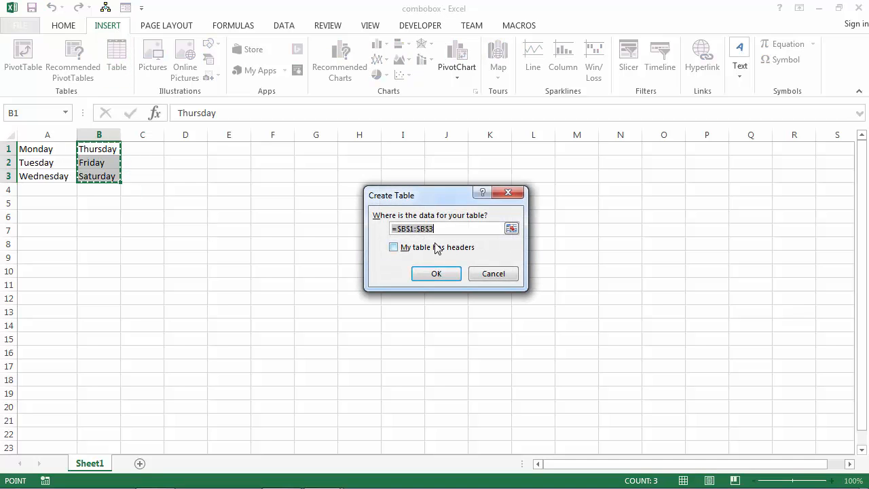
click(436, 273)
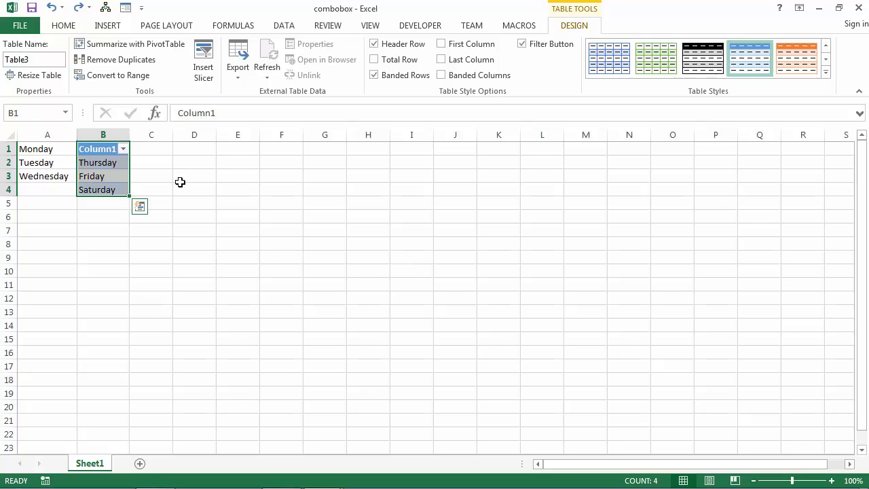
mouse_move(73, 91)
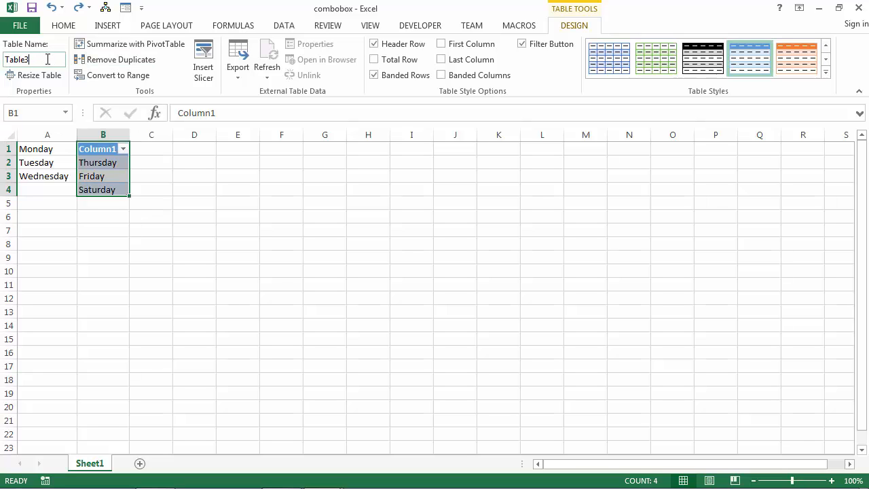
Step: Change the table name from Table3 to DayTable in the Table Name box
key(Backspace)
text(Da)
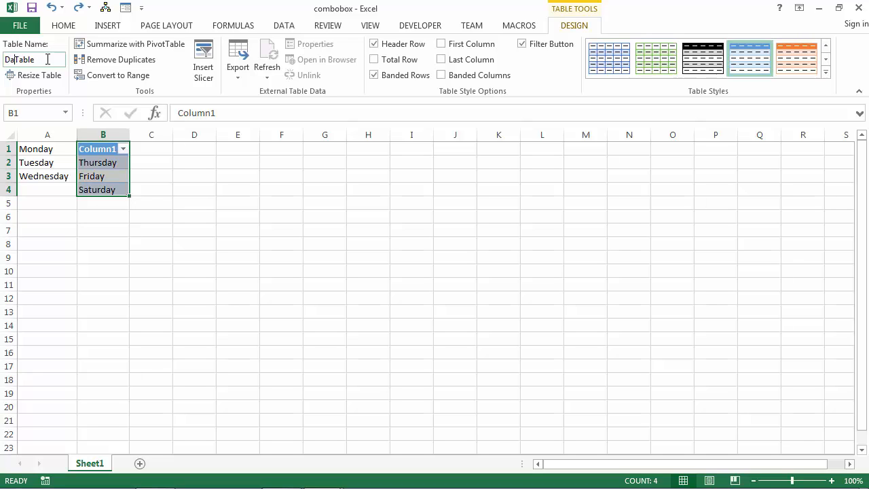
text(y)
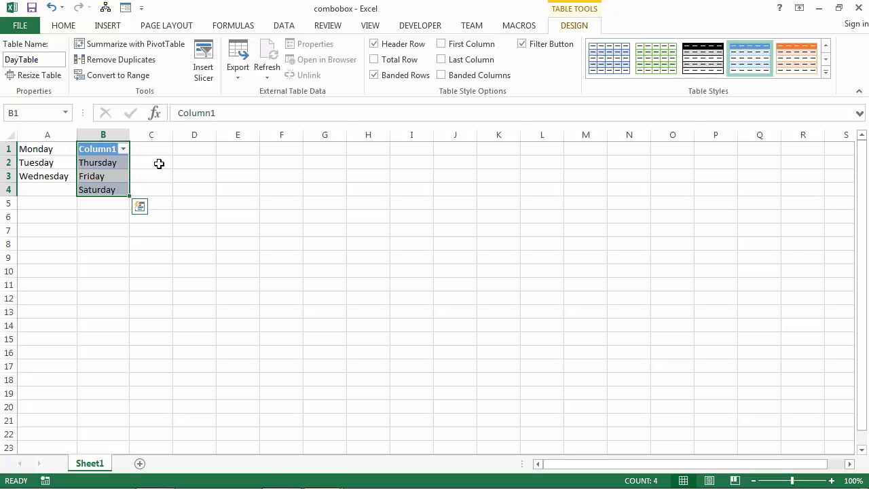
Step: In the VBA editor, set the cbDays combo box RowSource on UserForm1 to DayTable
right_click(90, 461)
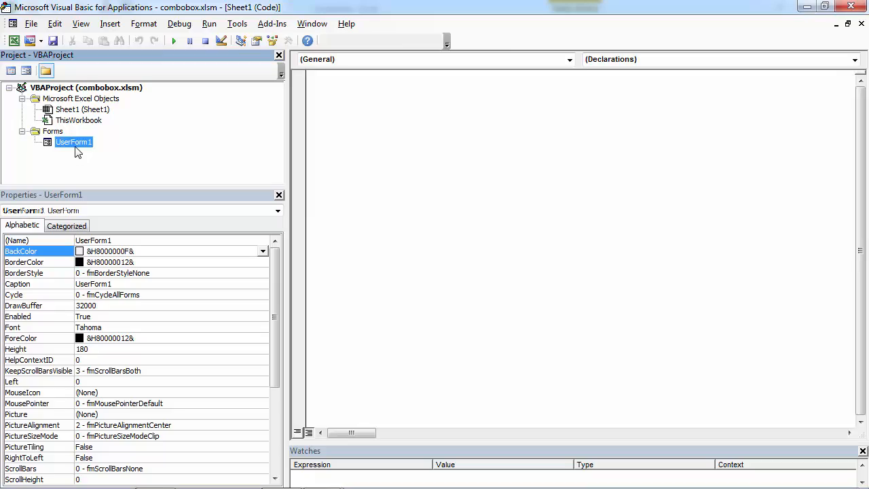
double_click(73, 141)
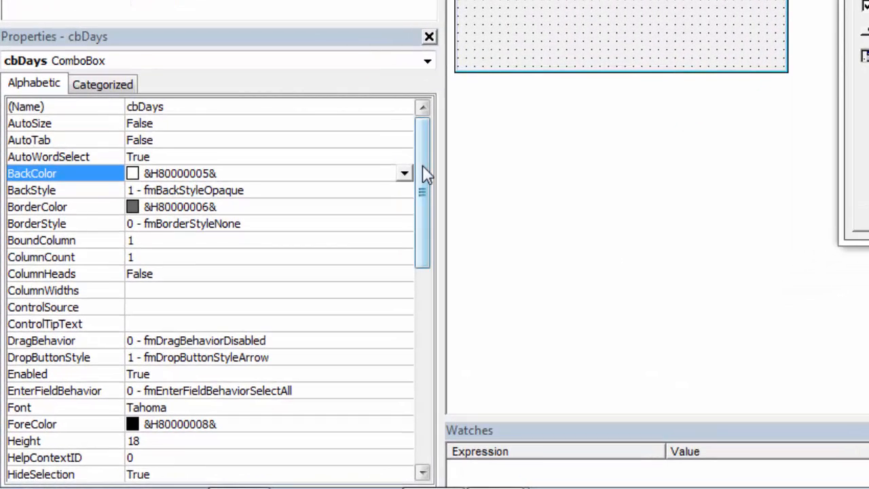
scroll(down, 3)
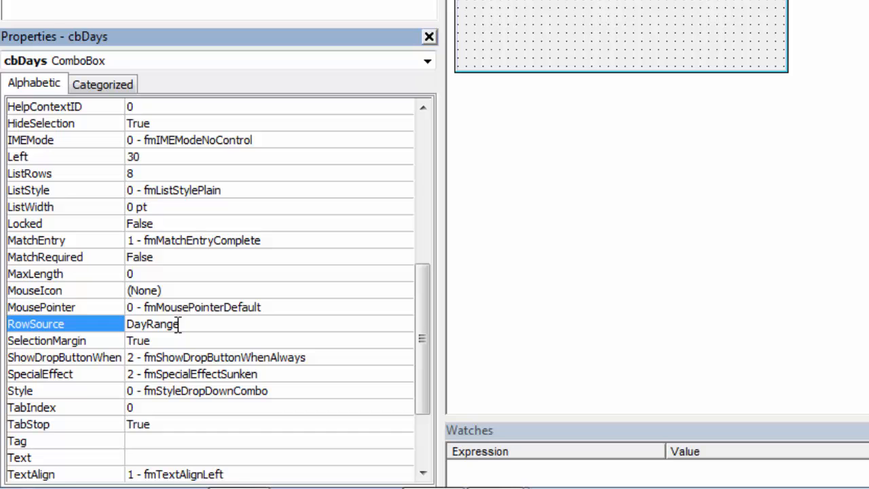
key(BackSpace)
text(Tabl)
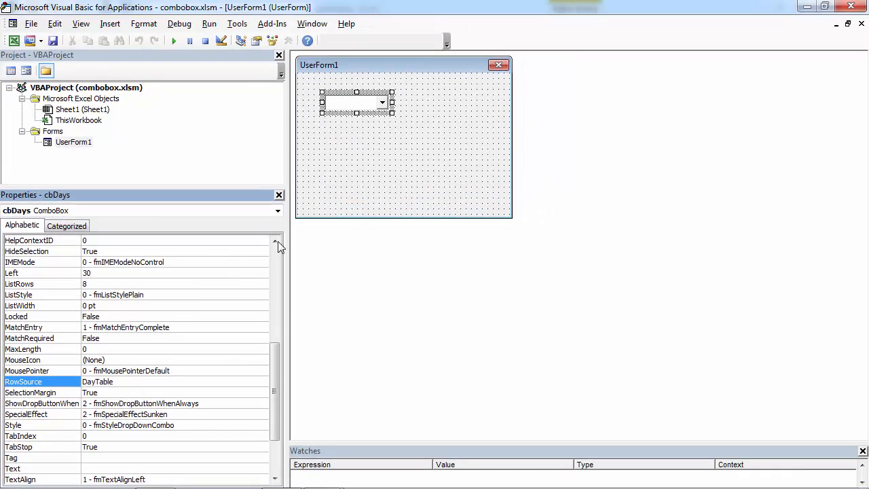
Step: Run UserForm1 and drop down its combo box showing Thursday, Friday, Saturday
click(173, 41)
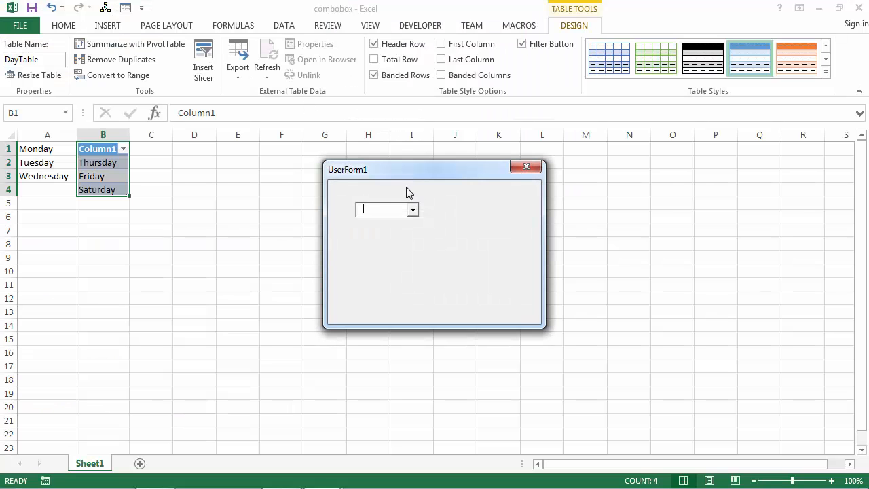
click(413, 209)
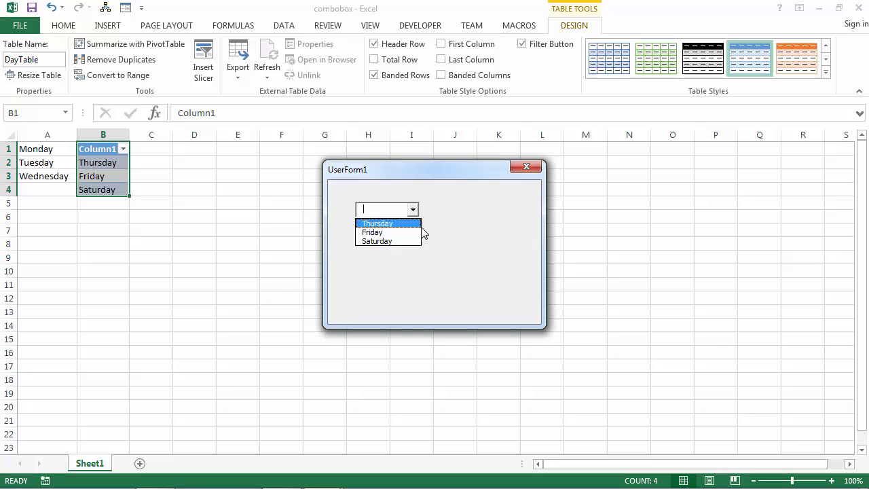